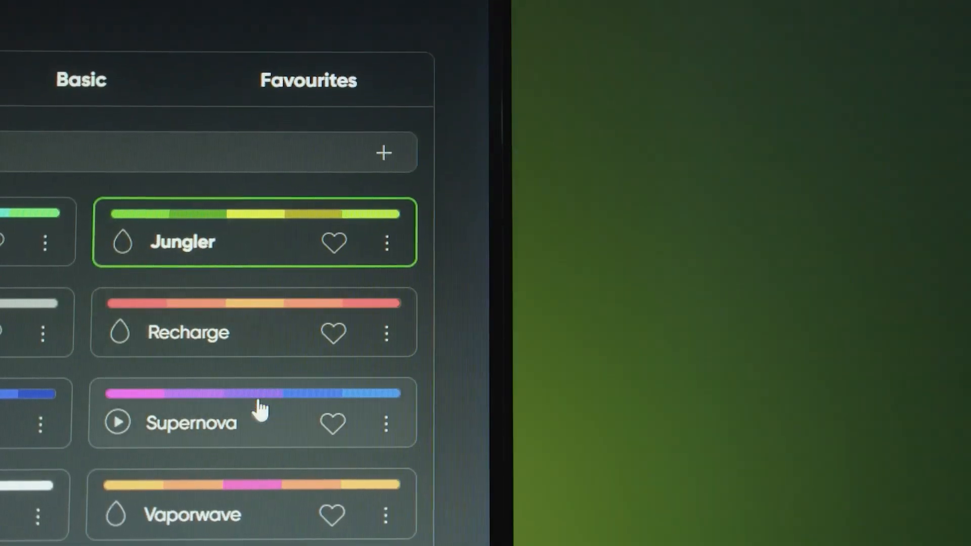
Play the Jungler scene from the Basic scenes so the lights glow green
{"action": "left_click", "coordinate": [193, 422]}
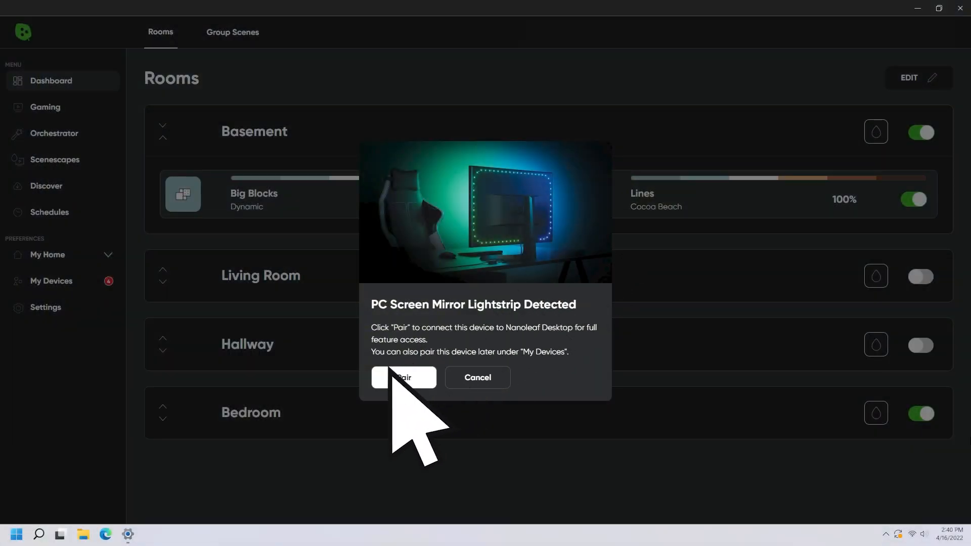
Pair the detected PC Screen Mirror Lightstrip and assign it to the Basement room
{"action": "left_click", "coordinate": [403, 377]}
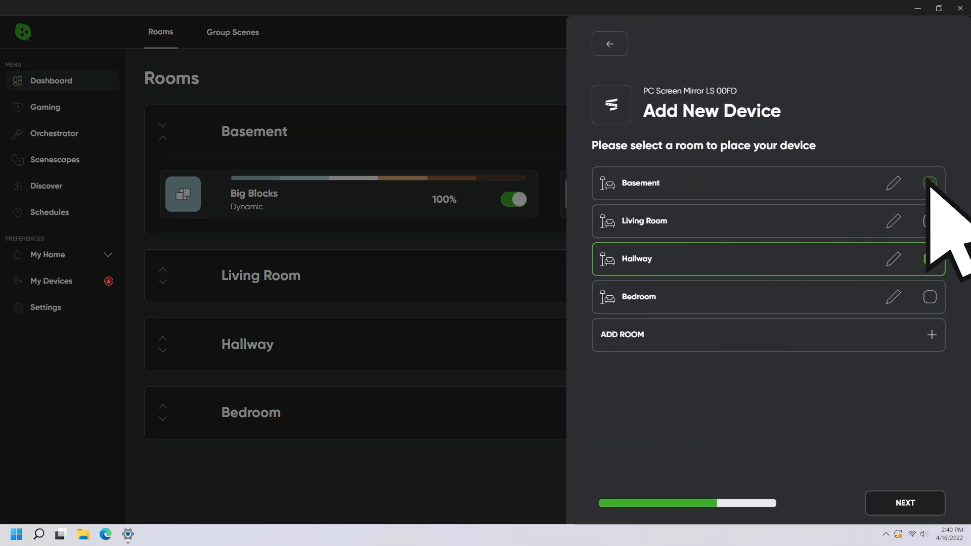
{"action": "left_click", "coordinate": [904, 503]}
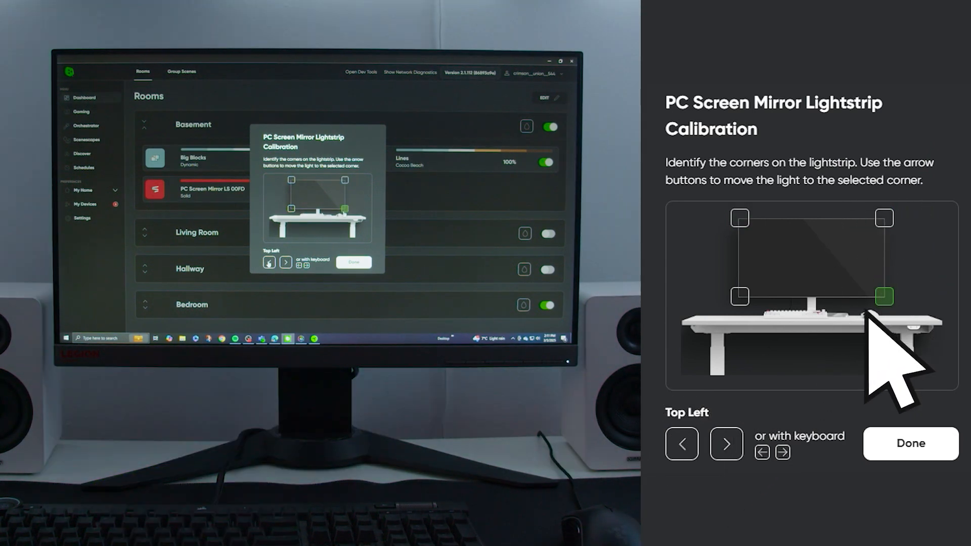
Step the calibration light along the lightstrip to the bottom-left corner
{"action": "left_click", "coordinate": [726, 444]}
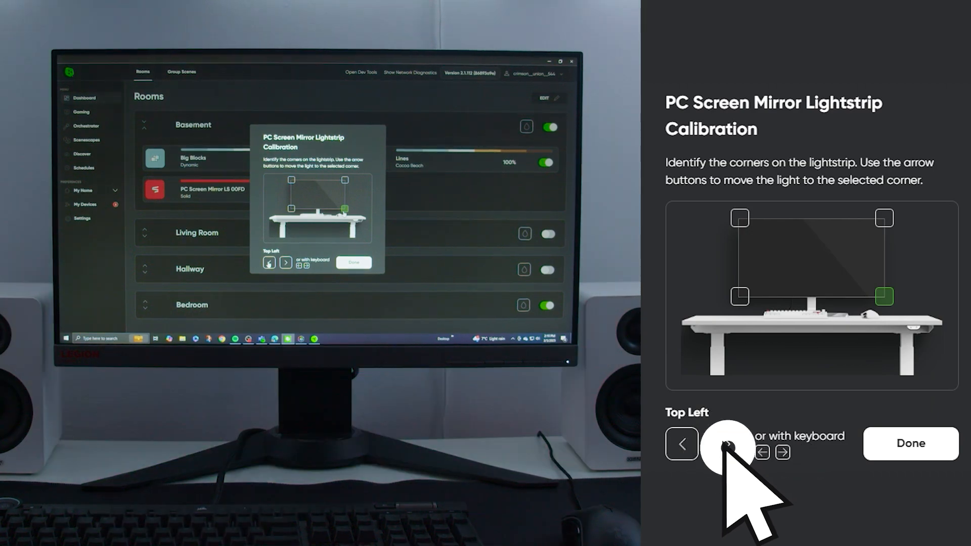
{"action": "left_click", "coordinate": [681, 444]}
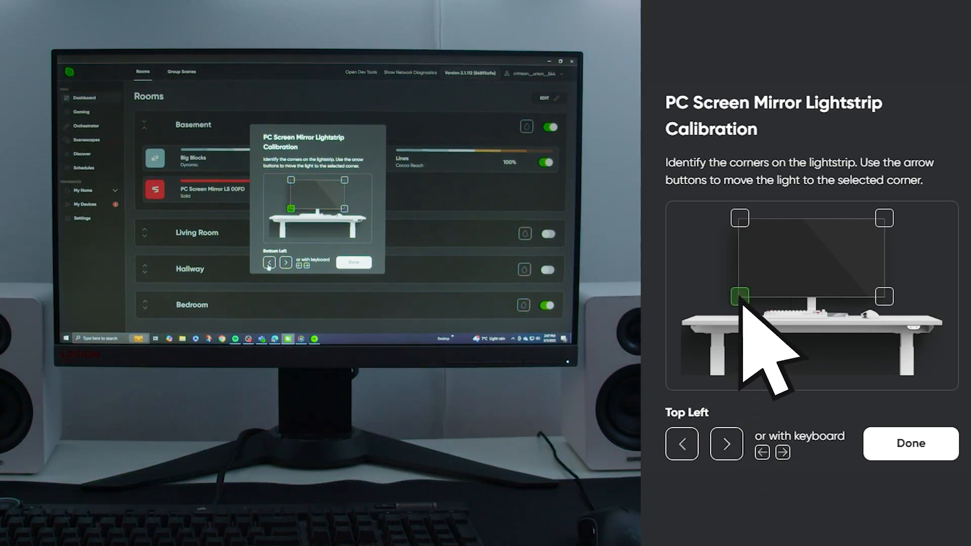